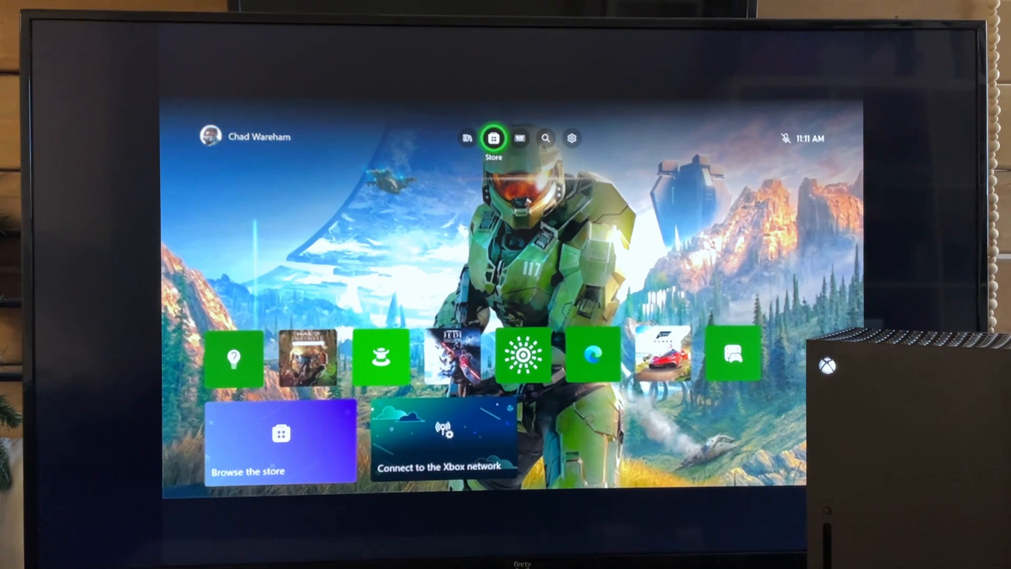
Reach Settings > General > TV & display options and list the resolutions 4K UHD, 1080p, 720p, 640 x 480
{"action": "left_click", "coordinate": [570, 138]}
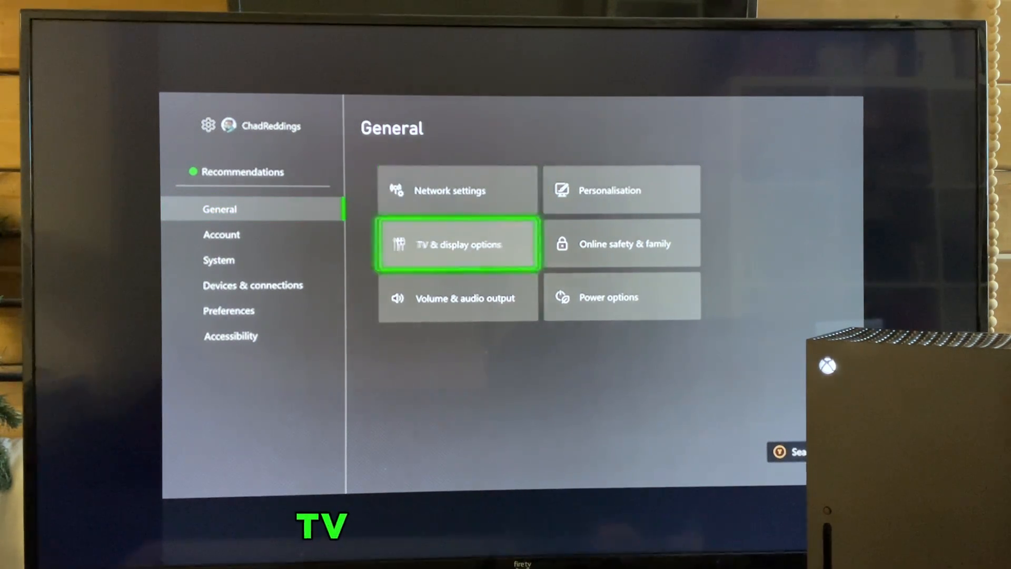
{"action": "left_click", "coordinate": [457, 243]}
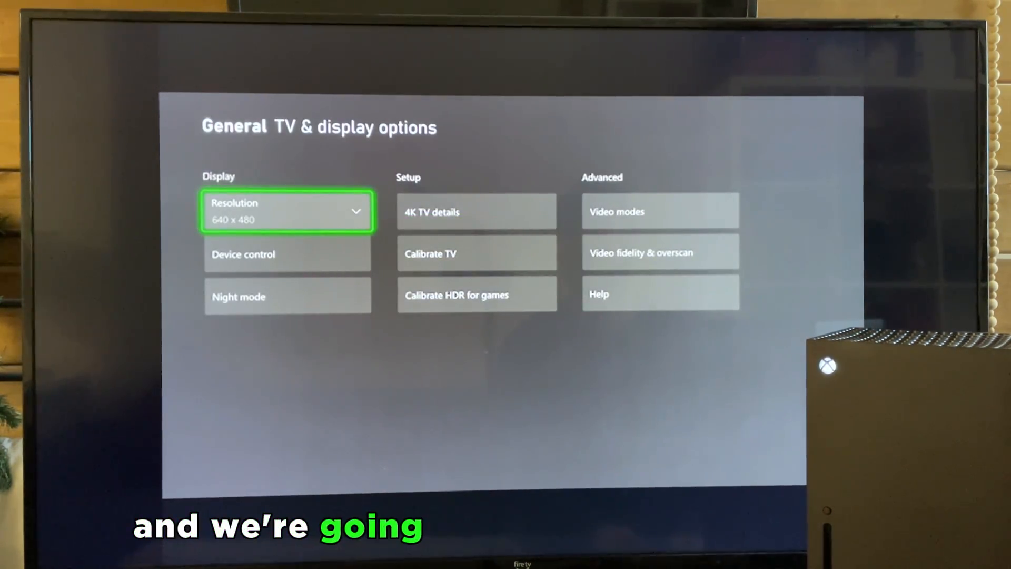
{"action": "left_click", "coordinate": [286, 210]}
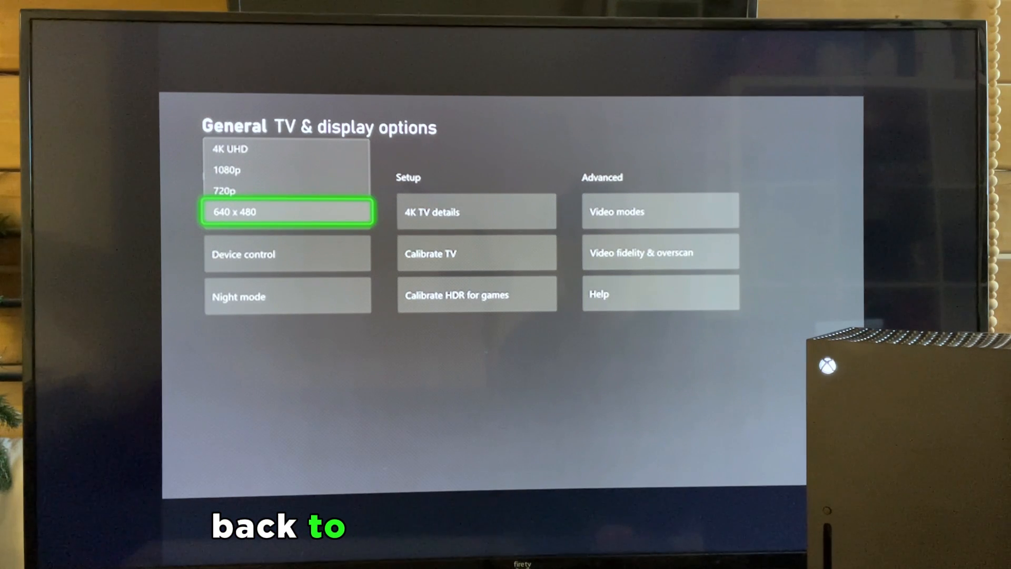